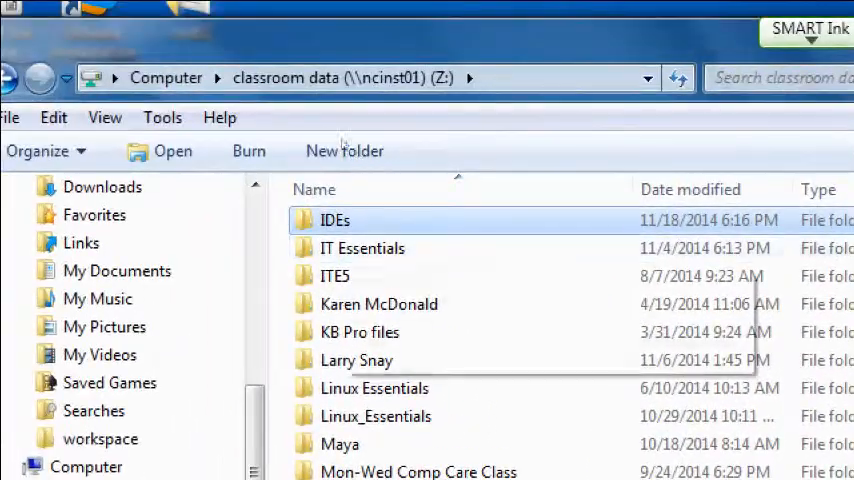
pyautogui.moveTo(336, 220)
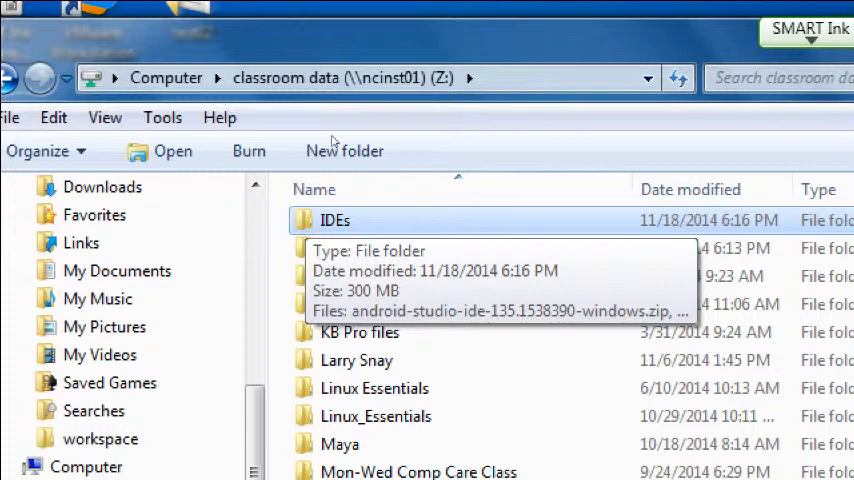
# - Open the IDEs folder and select the Android Studio installer zip
pyautogui.doubleClick(336, 220)
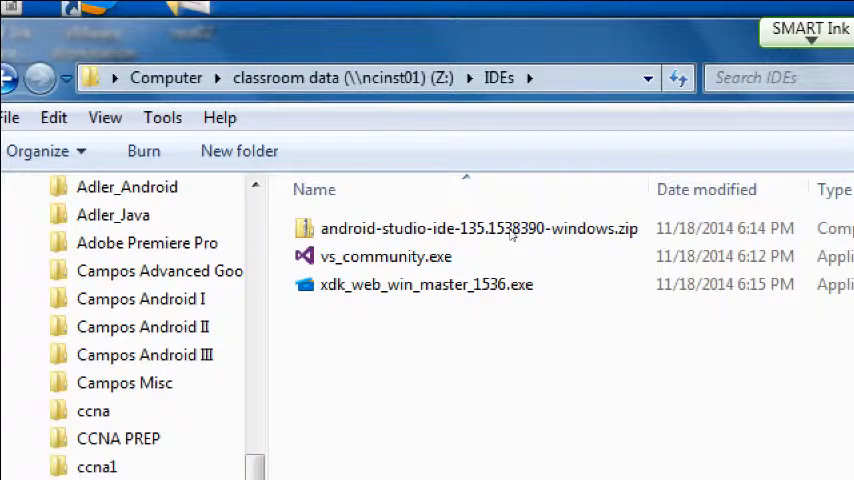
pyautogui.click(478, 228)
pyautogui.write('e')
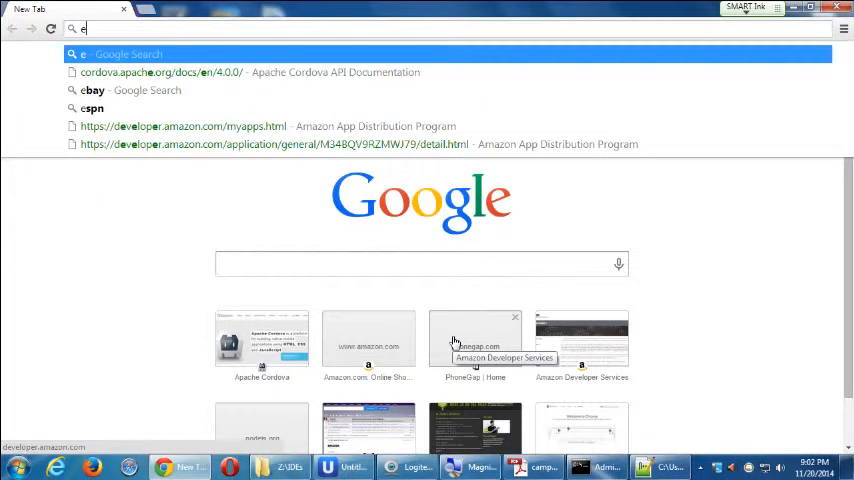
# - Navigate the new tab to the Android Developers site
pyautogui.write('c')
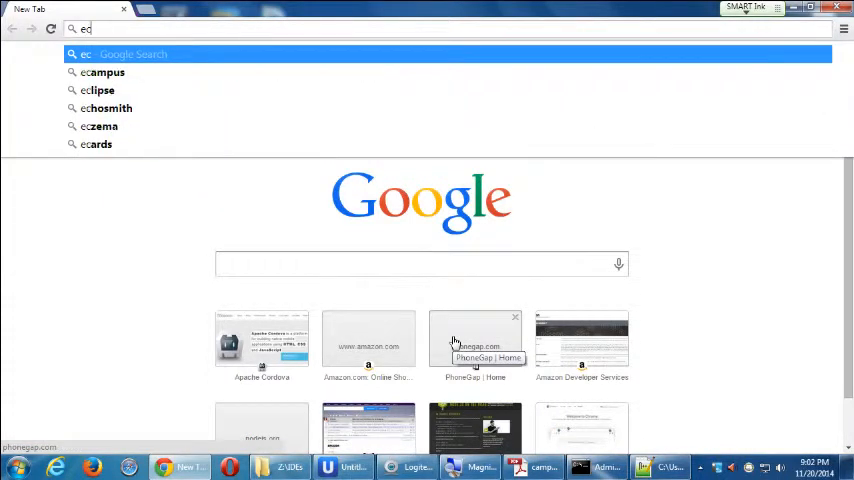
pyautogui.write('developer.amazon.com')
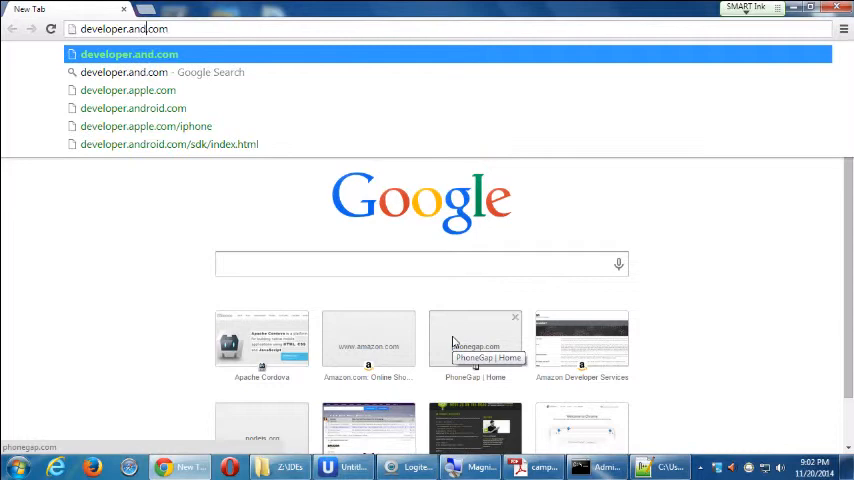
pyautogui.press('Enter')
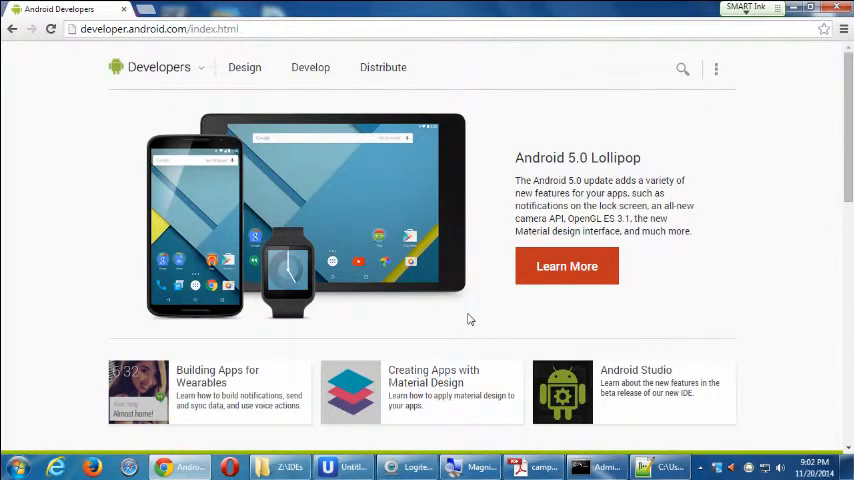
# - Scroll the Android Studio page down to the Download Android Studio Beta button
pyautogui.scroll(-3)
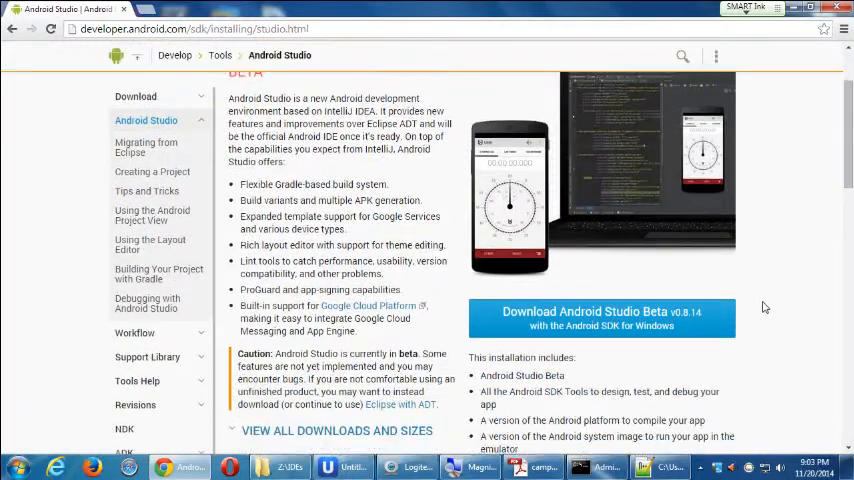
pyautogui.scroll(-3)
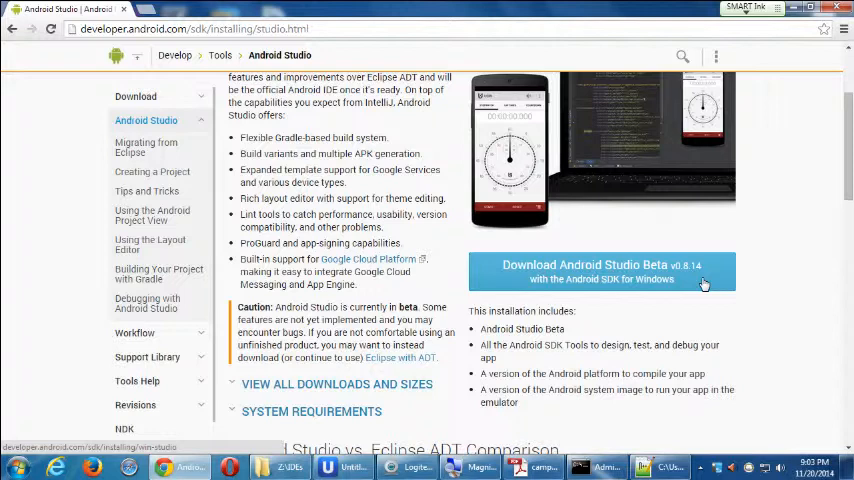
# - Agree to the SDK license terms and start the Android Studio Beta for Windows download
pyautogui.click(602, 272)
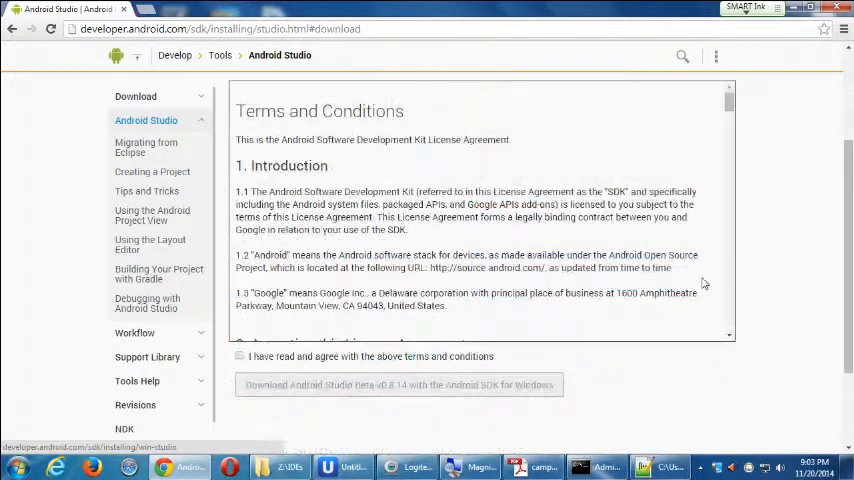
pyautogui.click(238, 356)
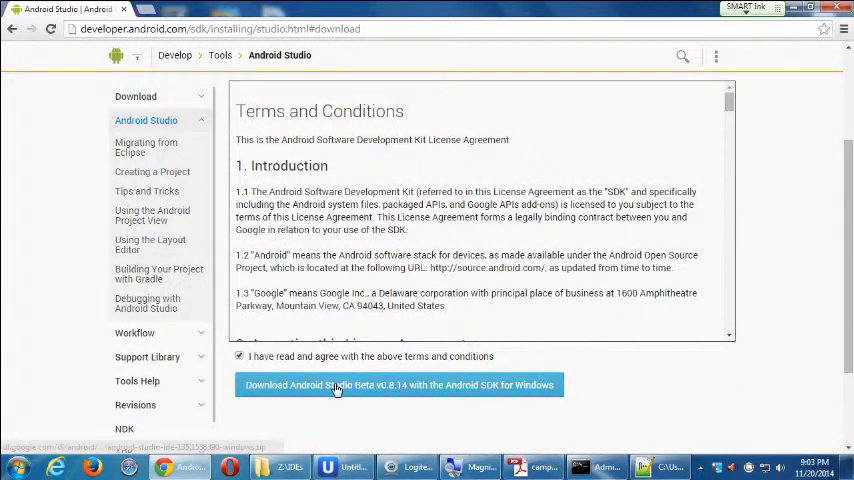
pyautogui.click(400, 384)
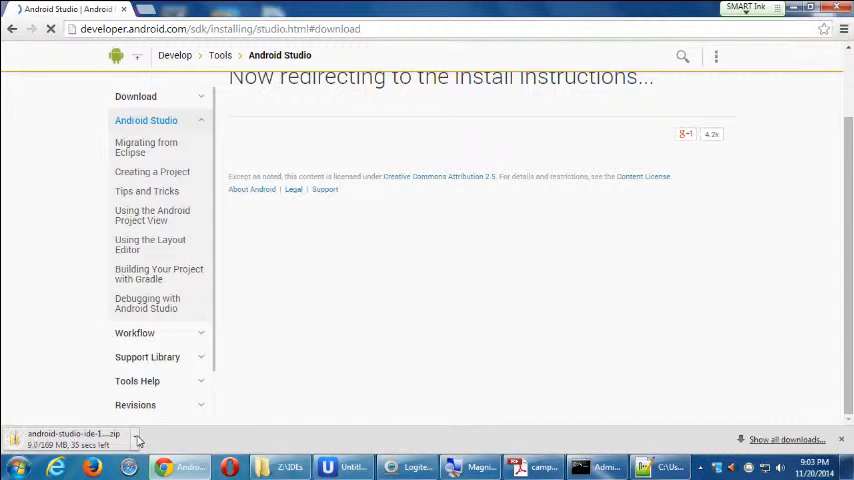
pyautogui.rightClick(76, 436)
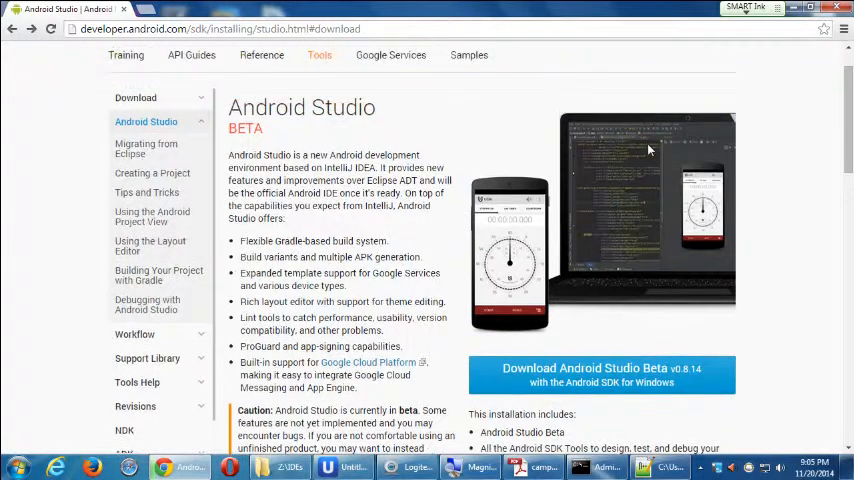
pyautogui.moveTo(780, 144)
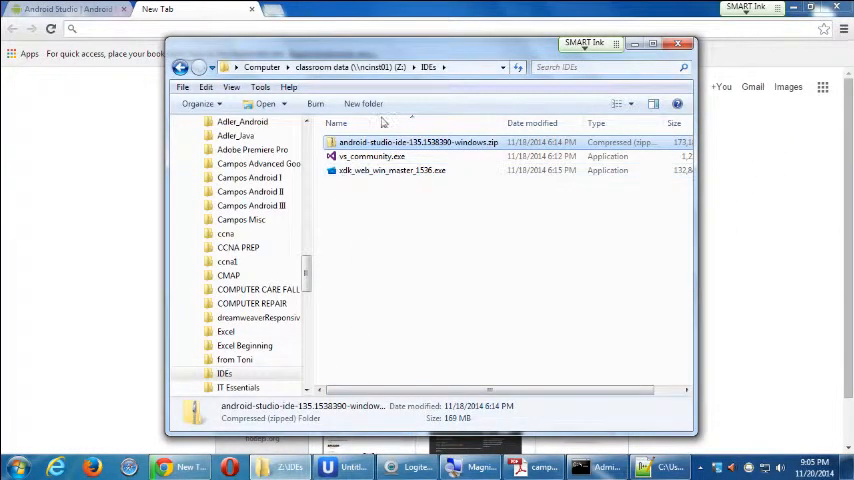
# - Start a Google search for 'intel xdk' in the new tab
pyautogui.write('intel xdk')
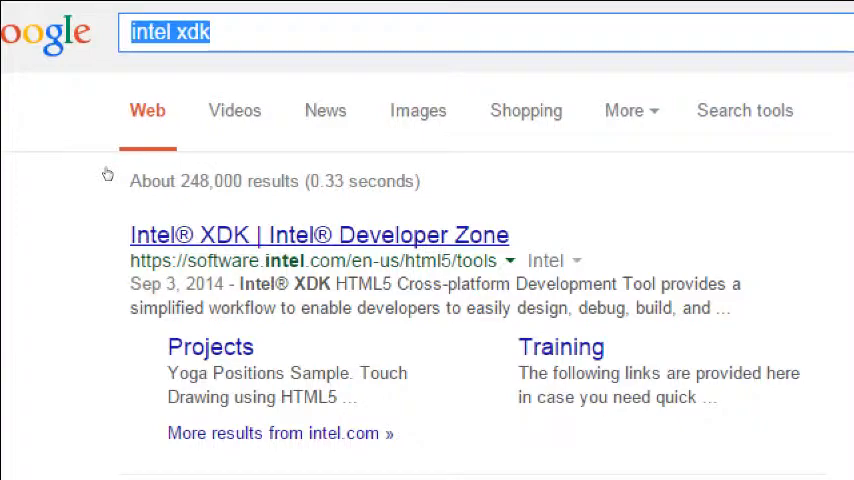
# - Open the 'Intel® XDK | Intel® Developer Zone' search result
pyautogui.click(320, 236)
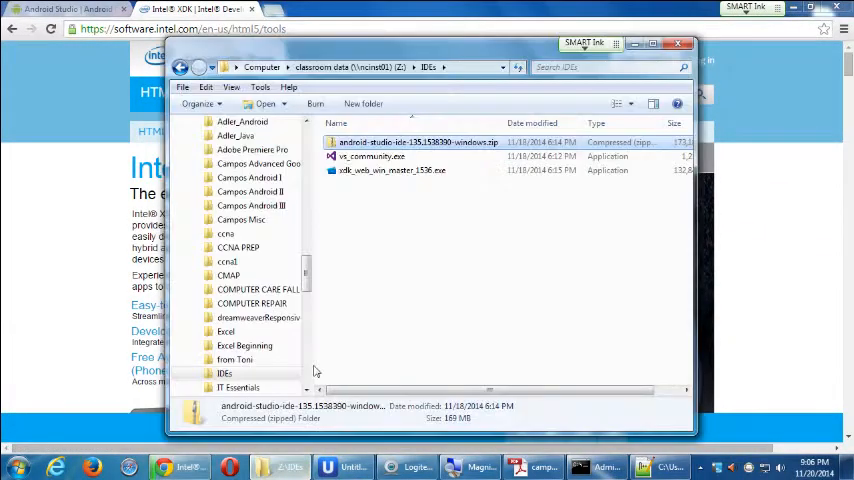
pyautogui.moveTo(704, 210)
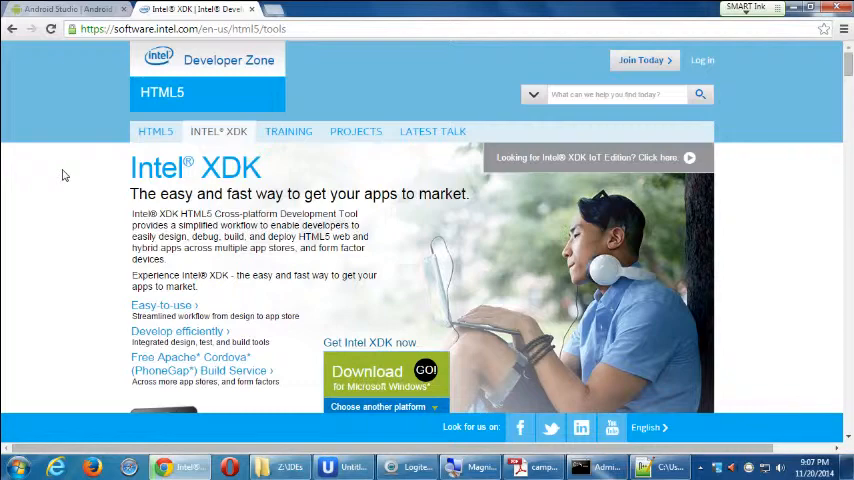
# - Scroll to Getting Started Videos and open 'Make a quick and attractive UI for your app'
pyautogui.scroll(-3)
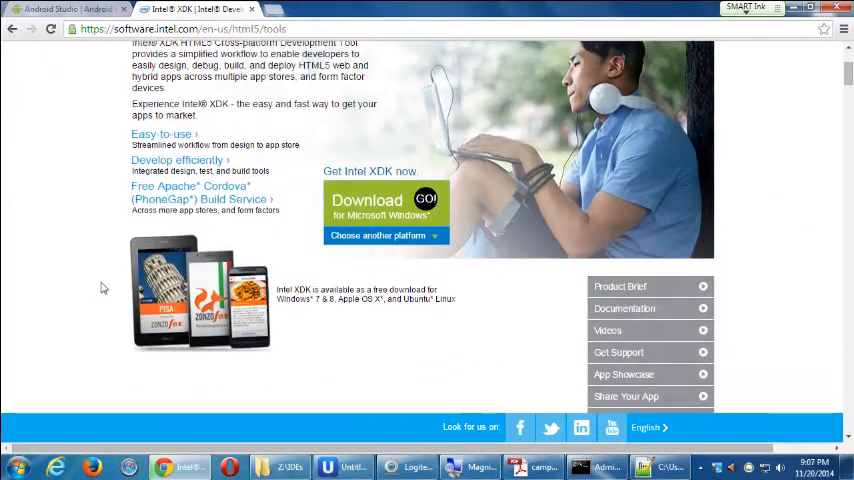
pyautogui.scroll(-3)
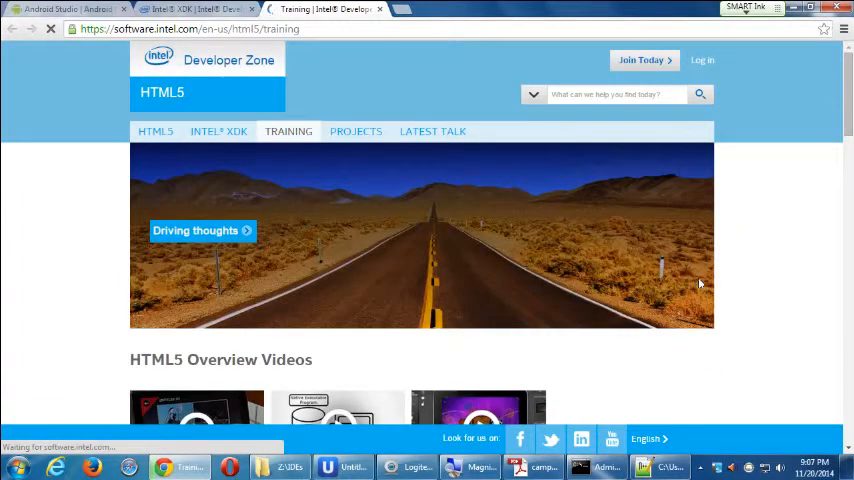
pyautogui.scroll(-3)
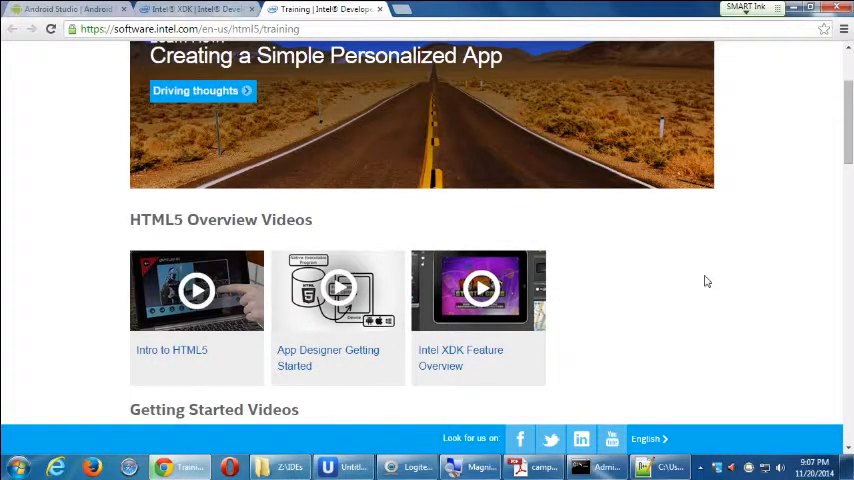
pyautogui.scroll(-3)
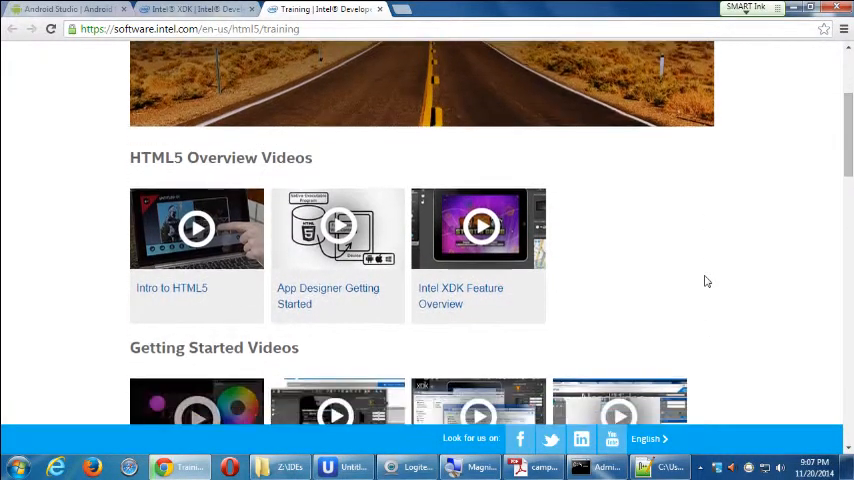
pyautogui.scroll(-3)
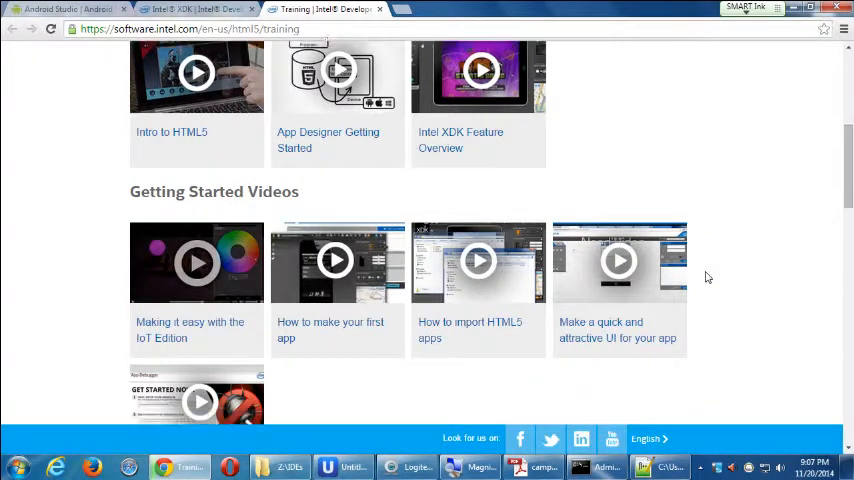
pyautogui.scroll(-3)
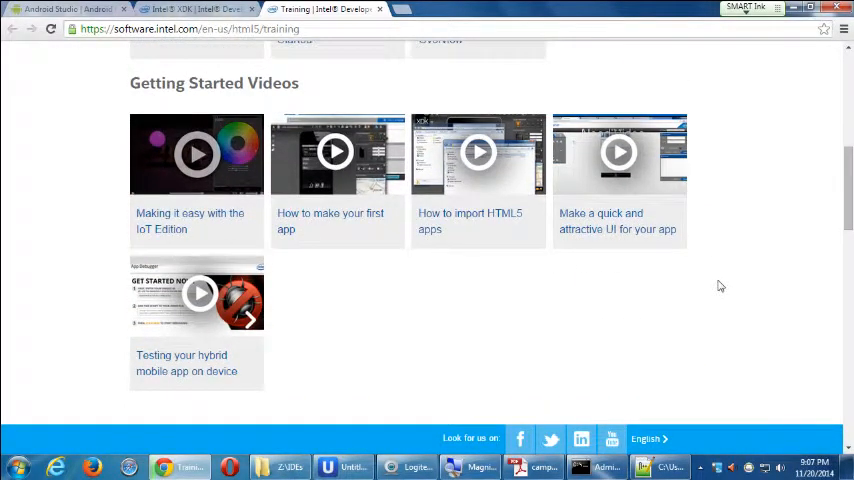
pyautogui.click(618, 152)
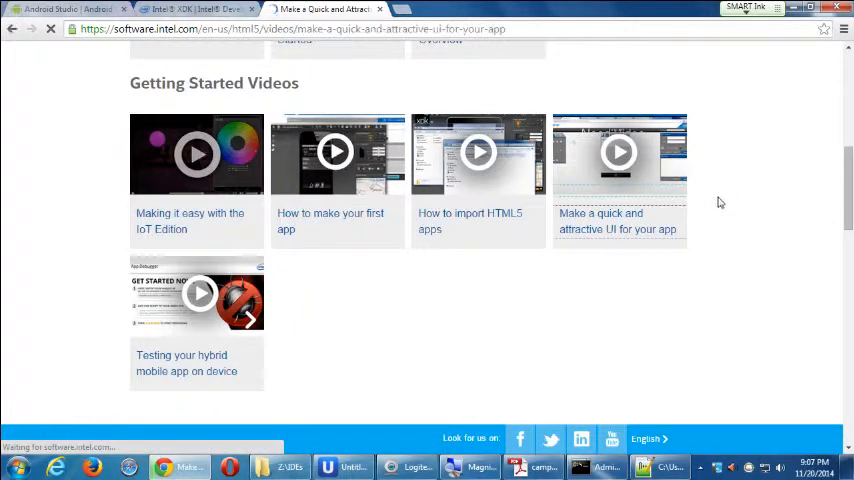
# - Play the tutorial video partway, then pause it
pyautogui.scroll(3)
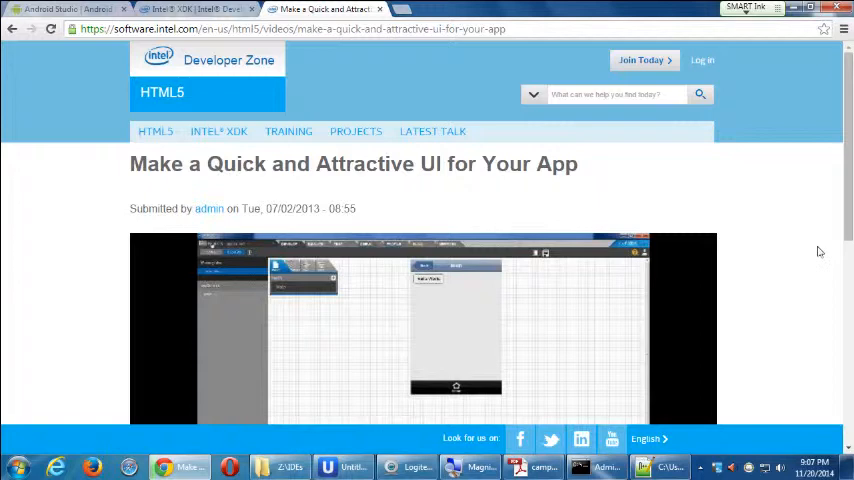
pyautogui.scroll(-3)
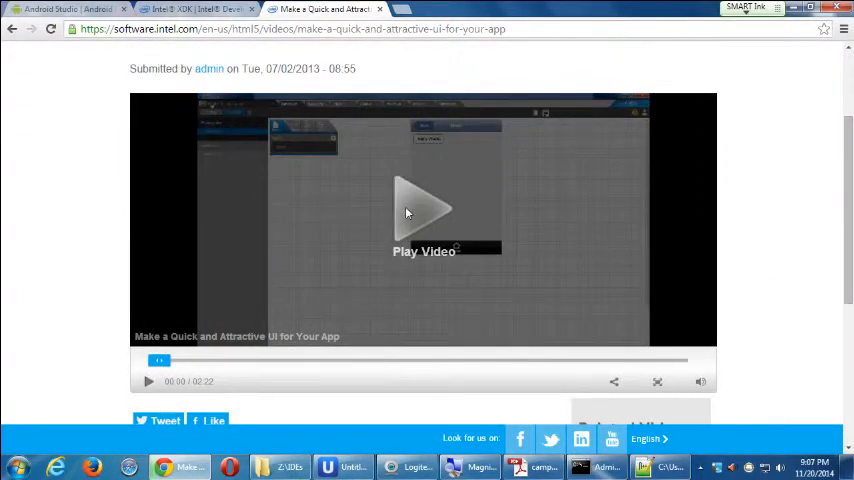
pyautogui.click(424, 210)
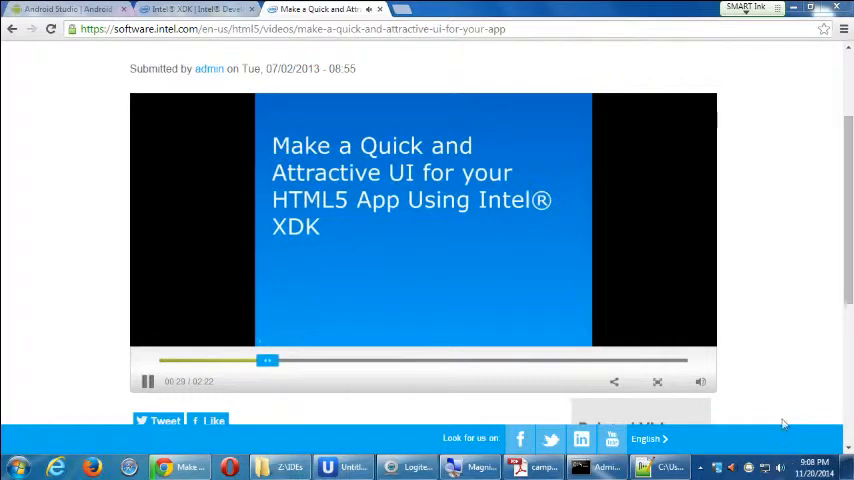
pyautogui.click(780, 468)
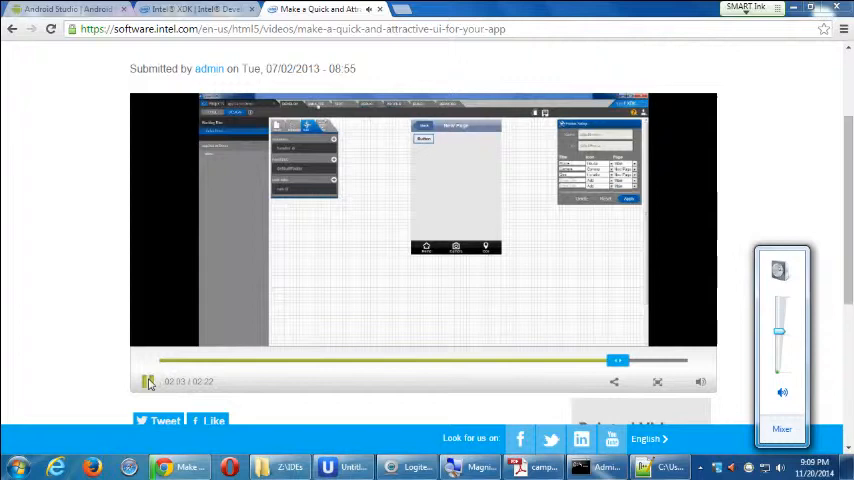
pyautogui.click(148, 380)
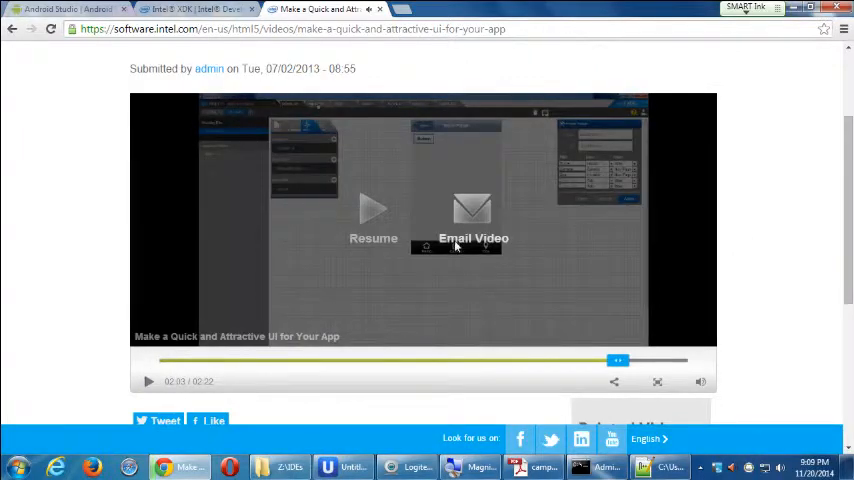
pyautogui.moveTo(424, 248)
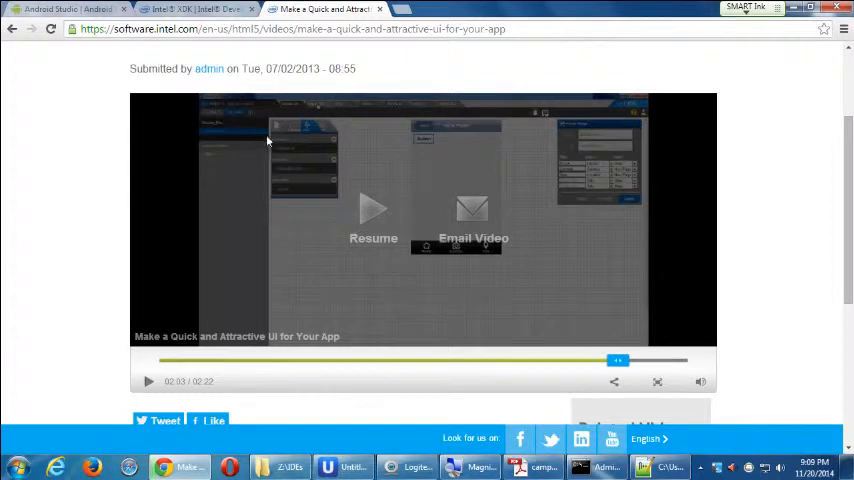
pyautogui.moveTo(496, 276)
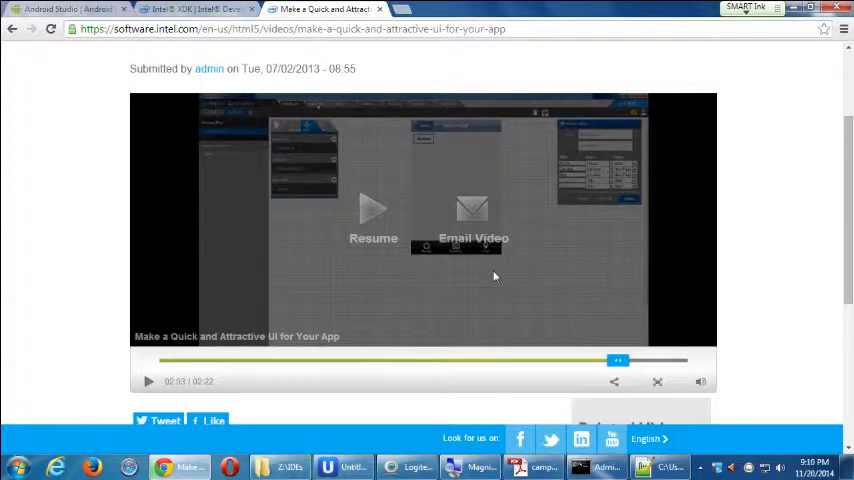
pyautogui.moveTo(462, 264)
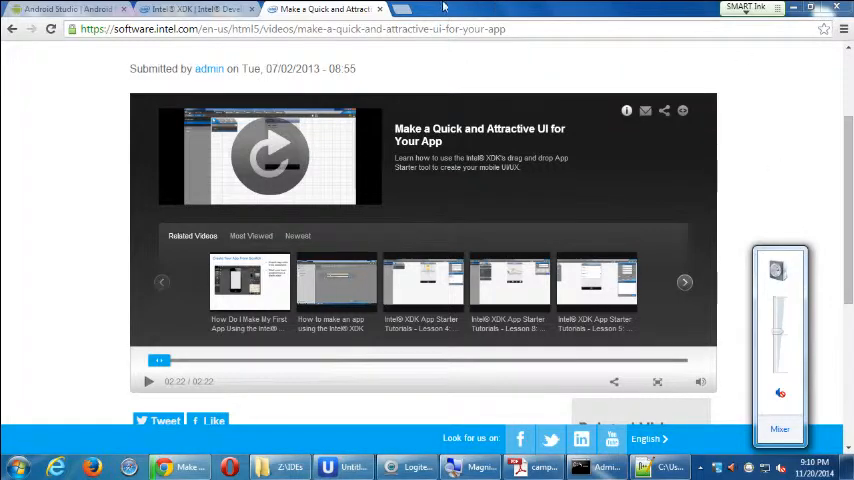
# - Switch back to the Android Studio Beta download tab after the video ends
pyautogui.click(196, 8)
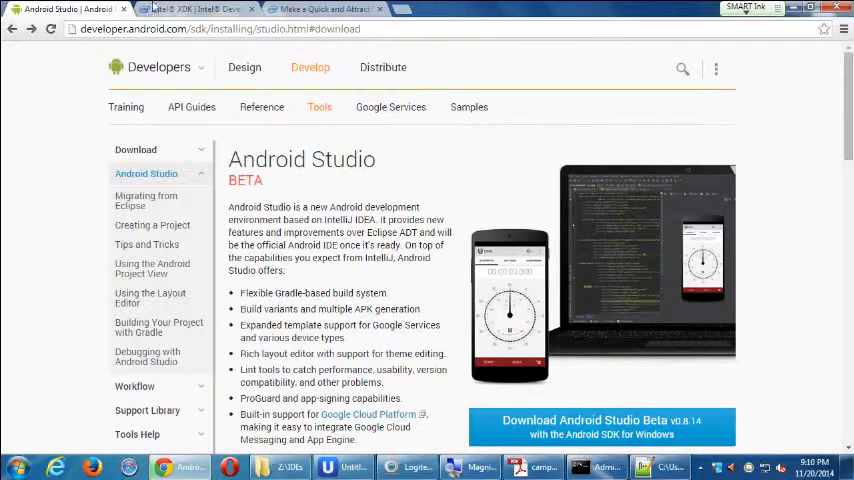
# - Revisit the Intel XDK tab, then return to the video tab to start a new search
pyautogui.click(200, 8)
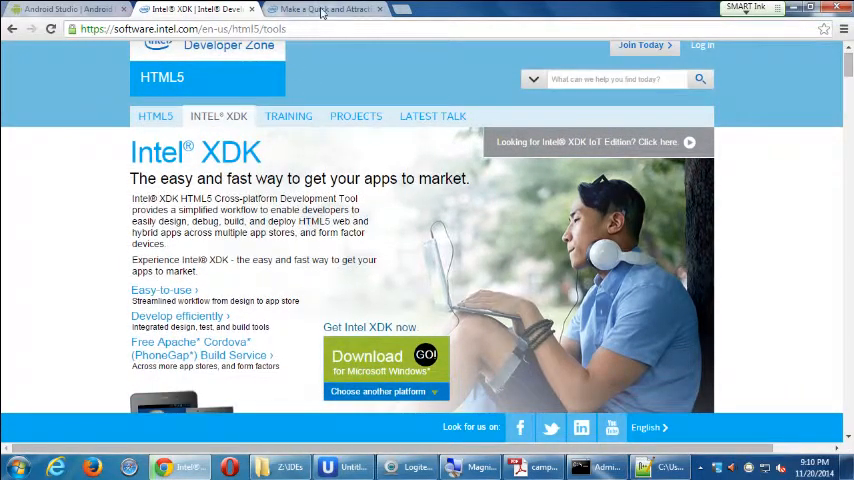
pyautogui.click(320, 8)
pyautogui.write('v')
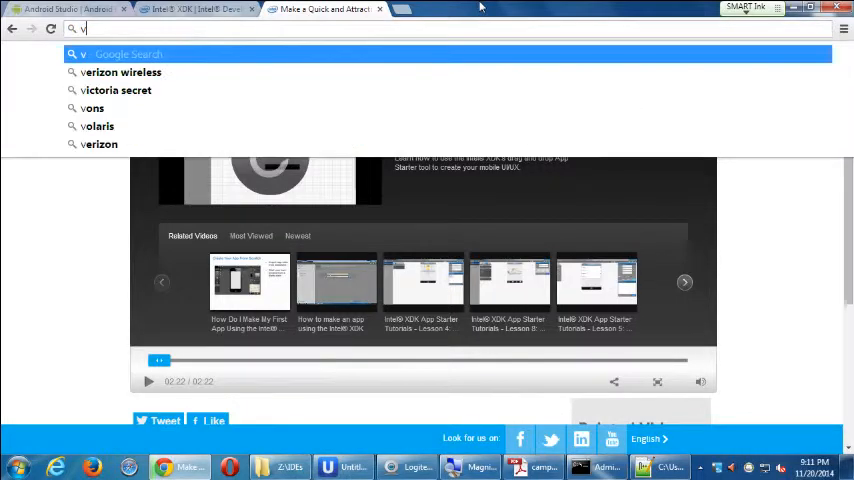
# - Search Google for 'visual studio community 2013' from the omnibox
pyautogui.write('isual studio community 2013')
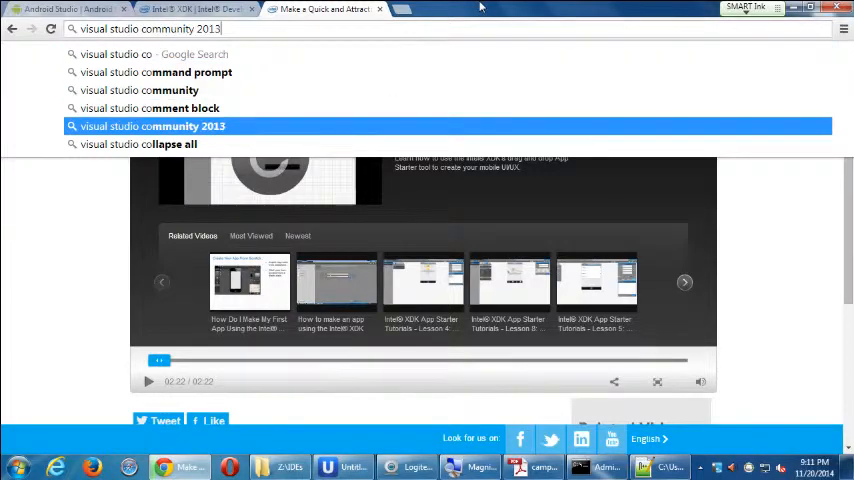
pyautogui.click(152, 126)
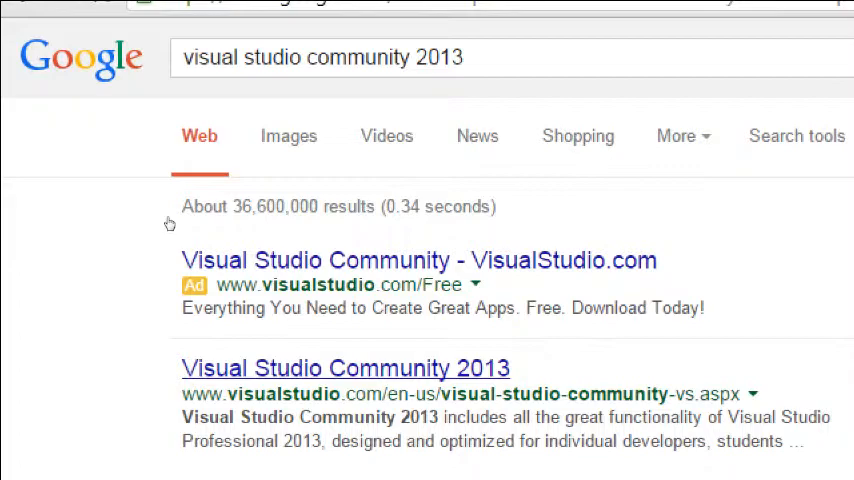
# - Open the Visual Studio Community 2013 result and scroll to the Powerful, Versatile, Extensible highlights
pyautogui.click(344, 368)
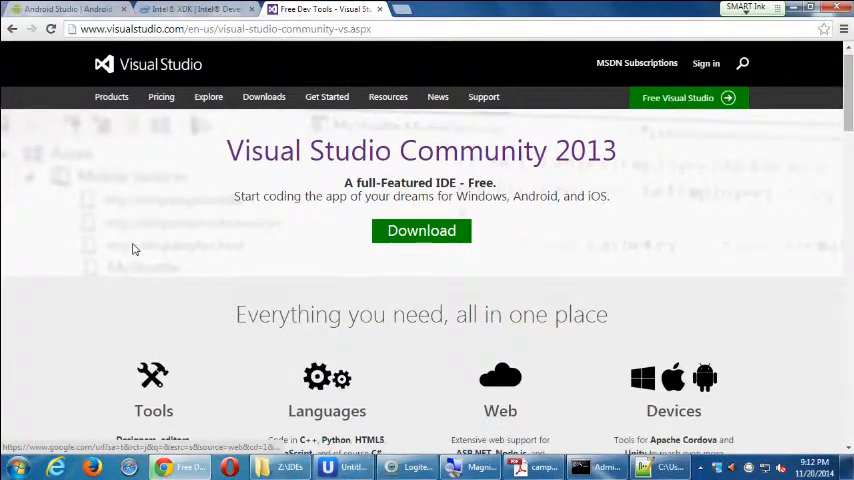
pyautogui.scroll(-3)
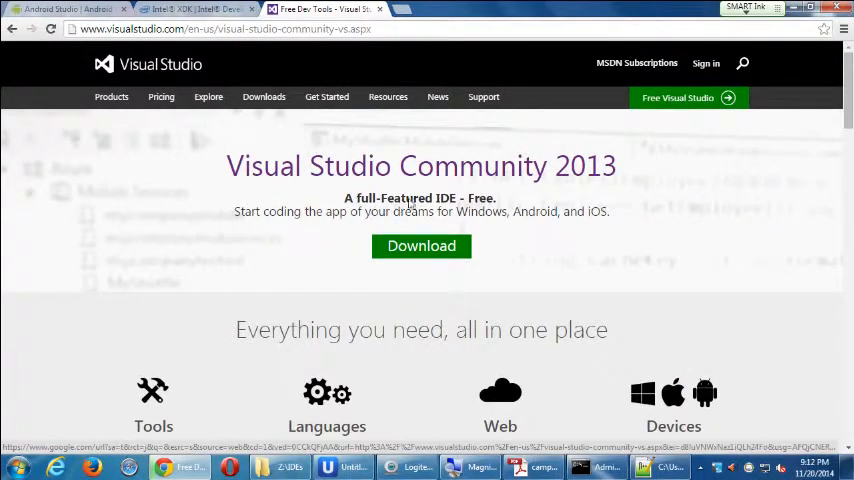
pyautogui.moveTo(520, 218)
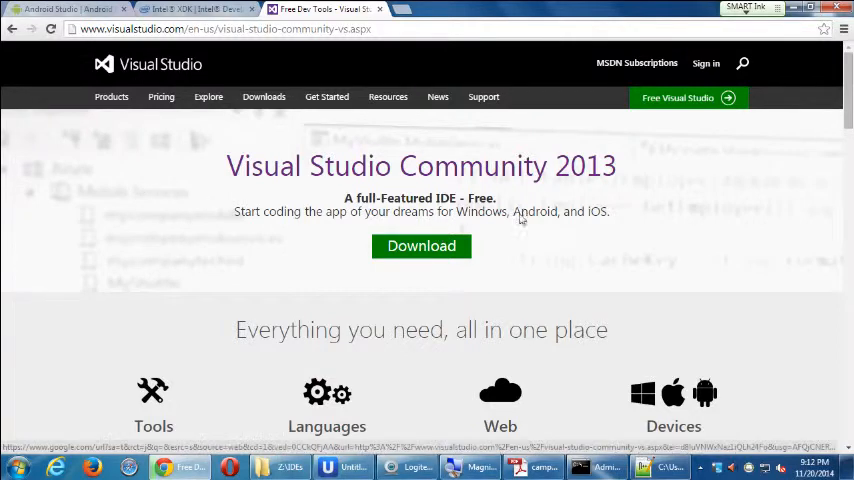
pyautogui.scroll(-3)
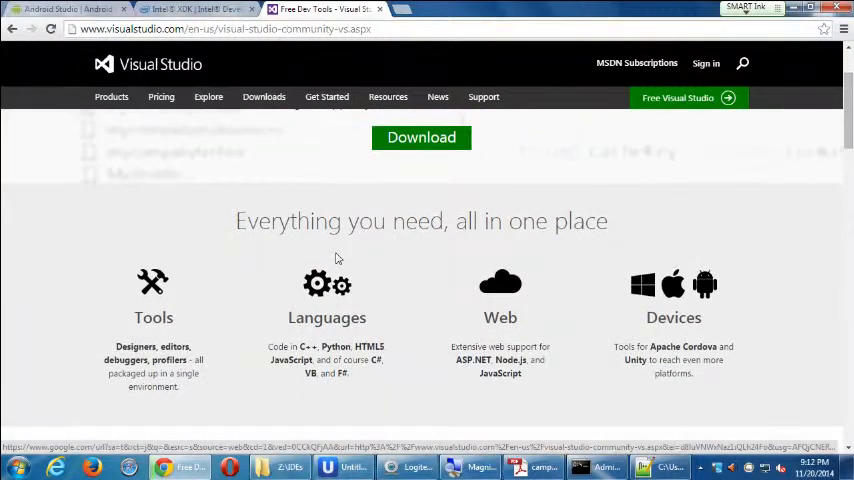
pyautogui.scroll(-3)
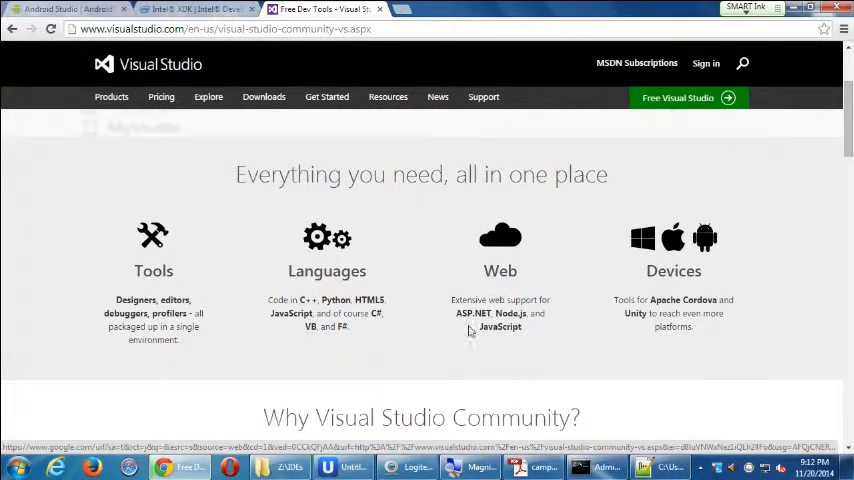
pyautogui.moveTo(524, 336)
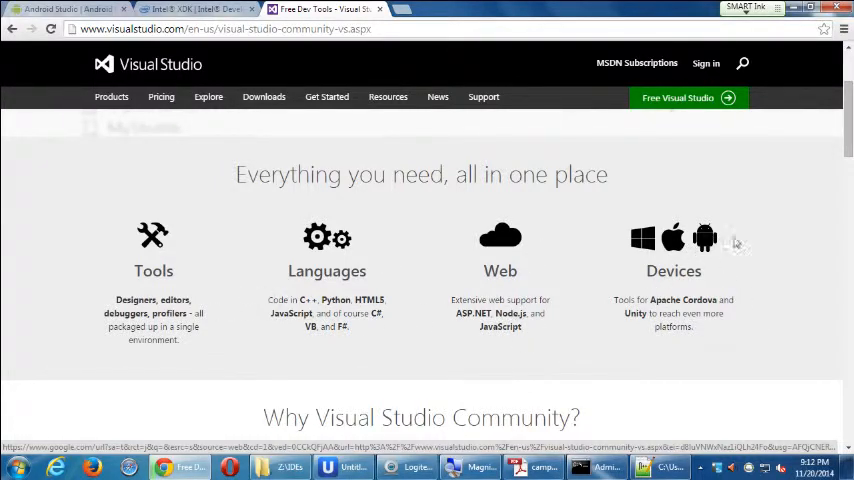
pyautogui.scroll(-3)
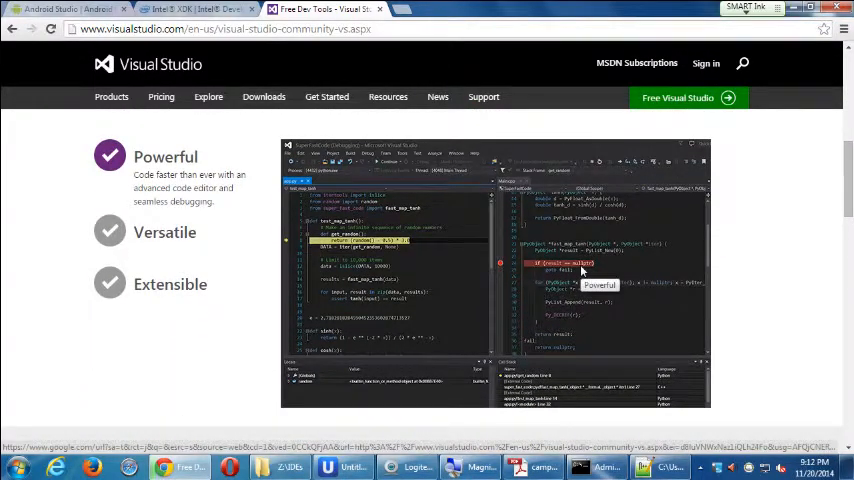
pyautogui.moveTo(230, 246)
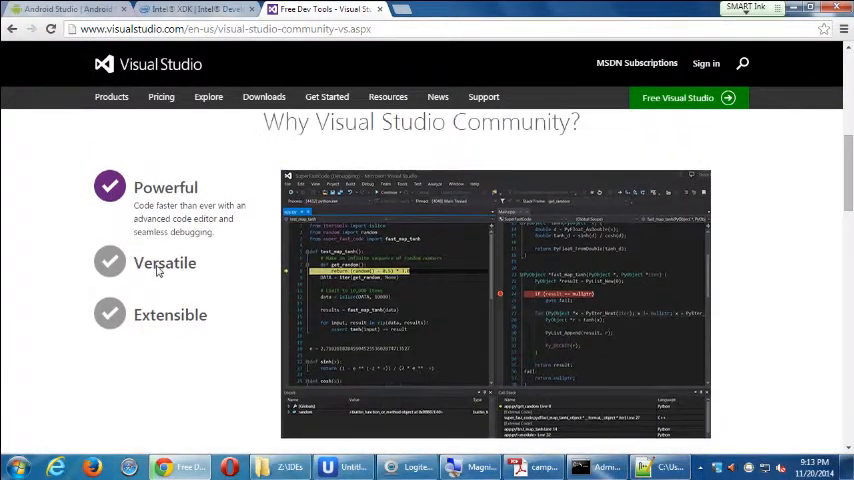
# - Scroll up to the Tools, Languages, Web and Devices feature row
pyautogui.scroll(3)
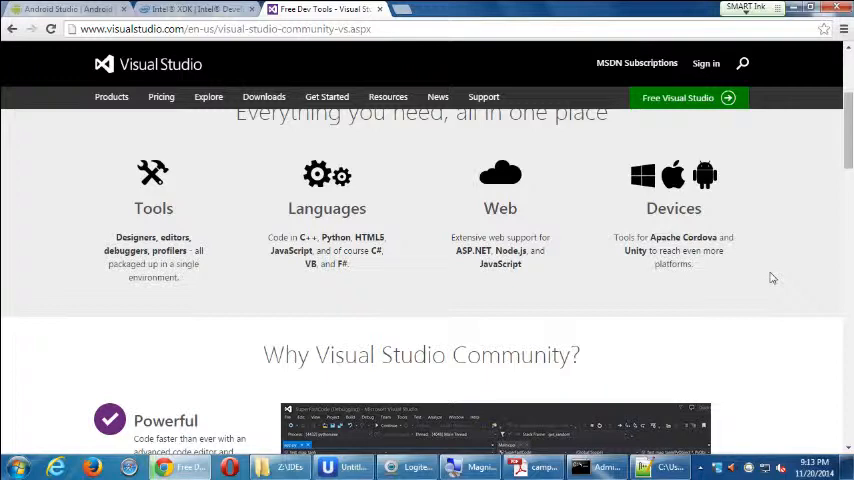
pyautogui.moveTo(700, 292)
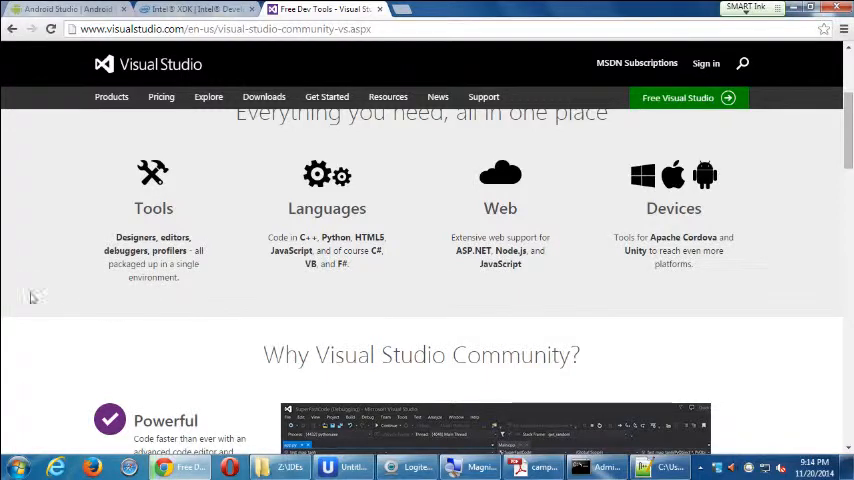
# - Scroll down past the Versatile point to the System Requirements listing
pyautogui.scroll(-3)
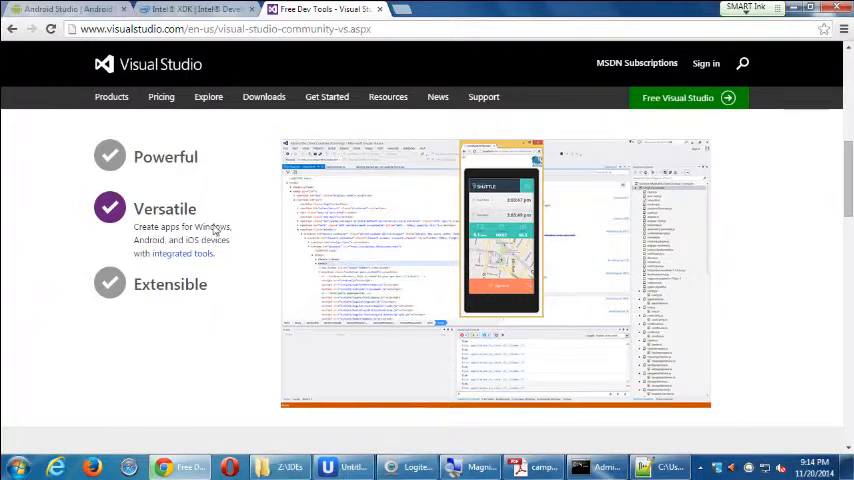
pyautogui.moveTo(688, 240)
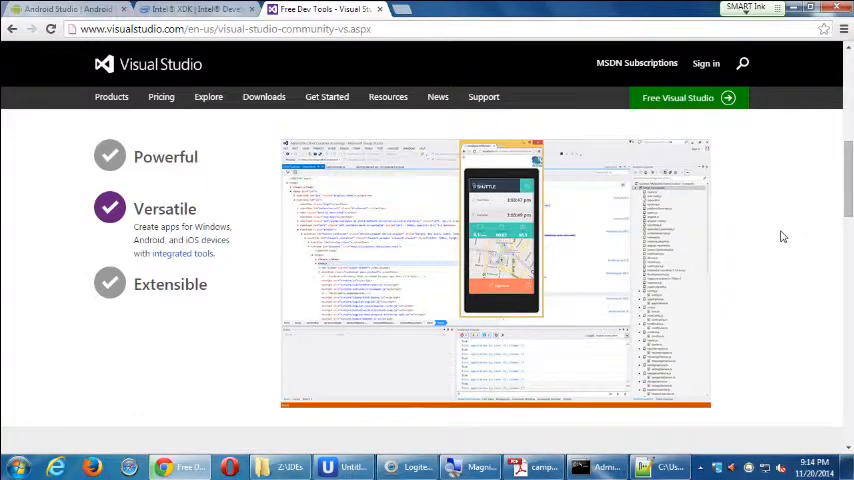
pyautogui.scroll(-3)
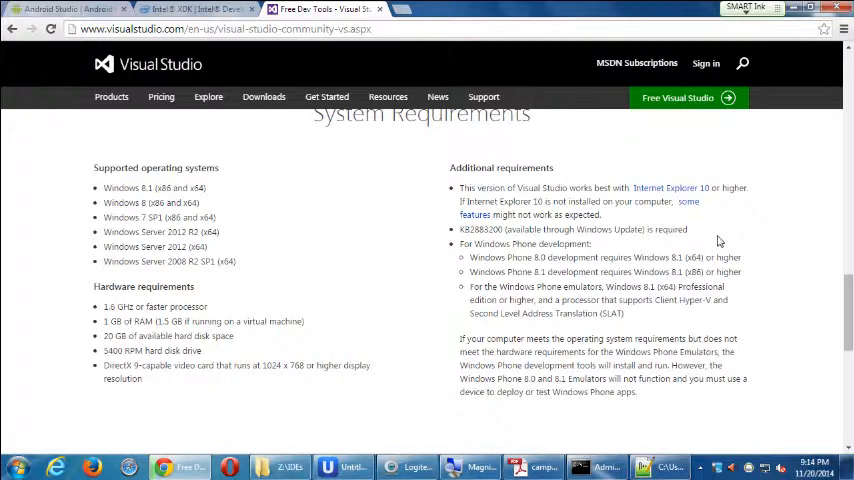
pyautogui.moveTo(678, 252)
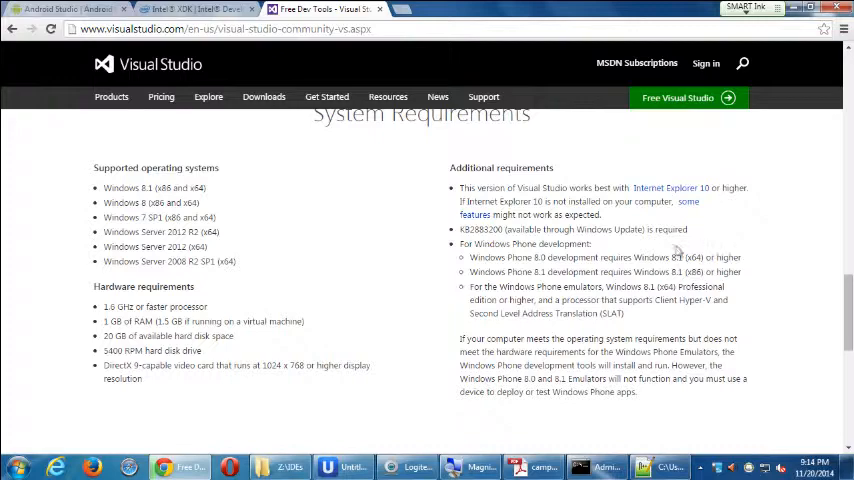
pyautogui.moveTo(312, 184)
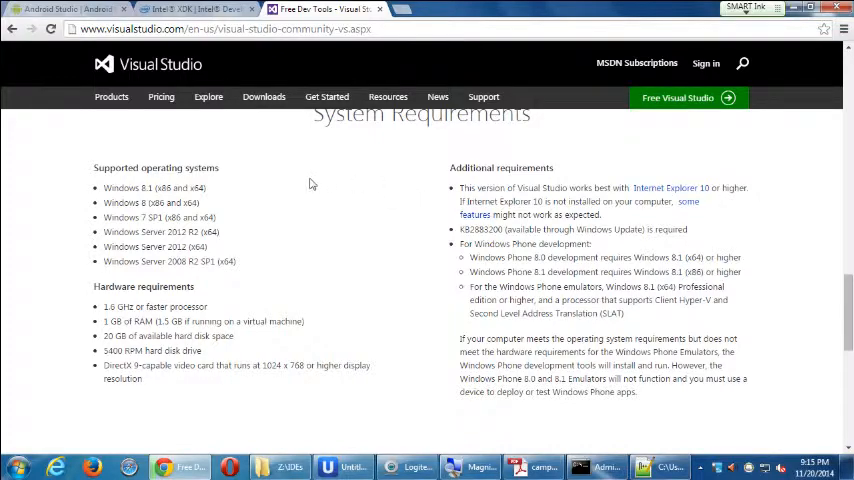
# - Close the other tabs and return the Visual Studio Community page to its top banner
pyautogui.click(196, 8)
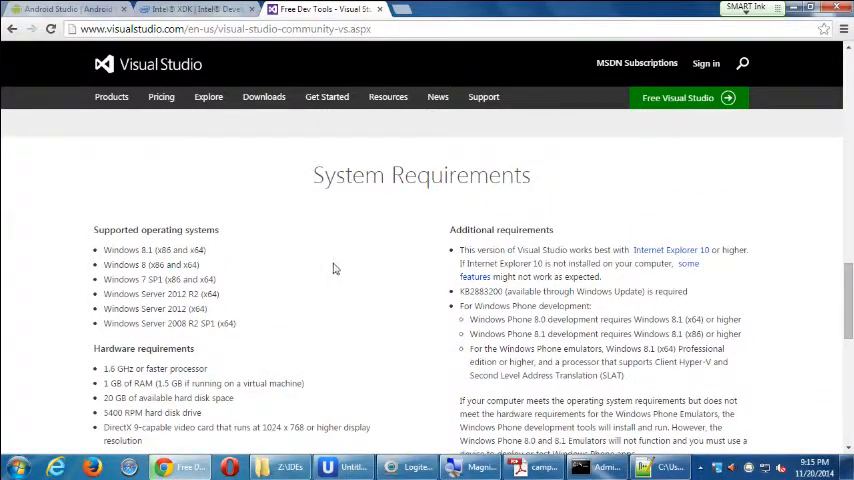
pyautogui.scroll(3)
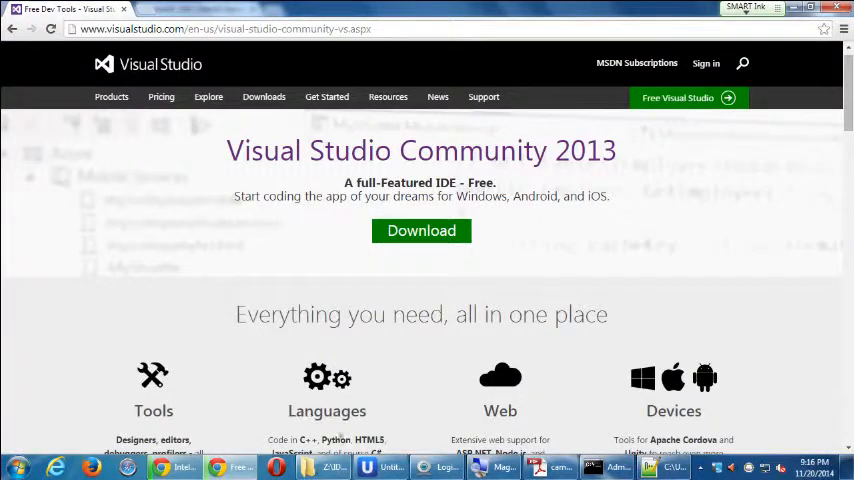
pyautogui.moveTo(380, 466)
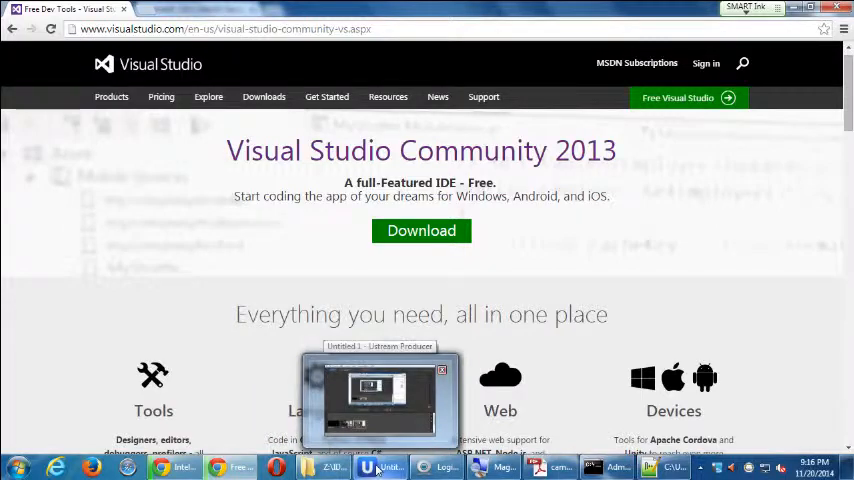